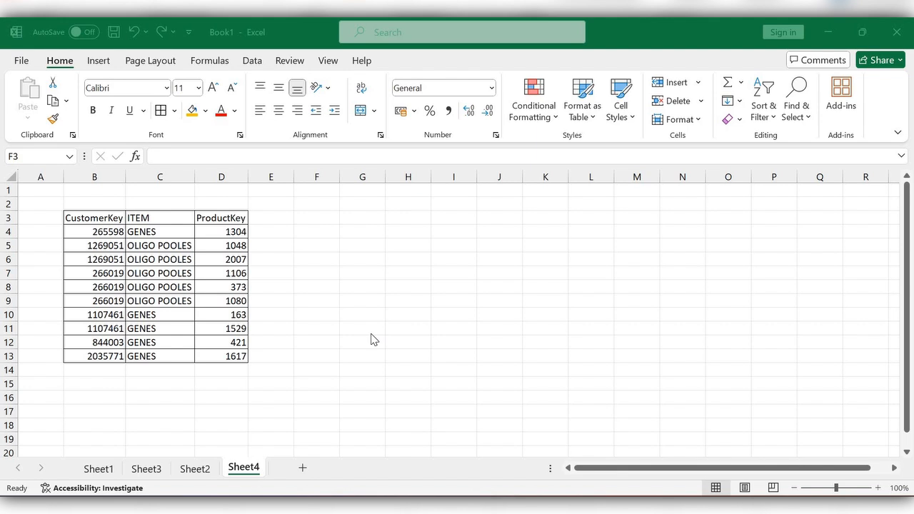
mouse_move(274, 315)
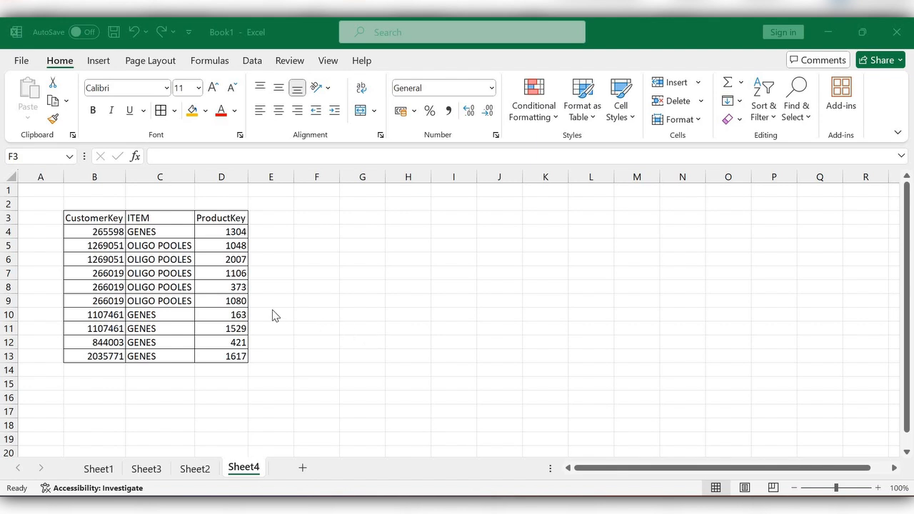
mouse_move(359, 327)
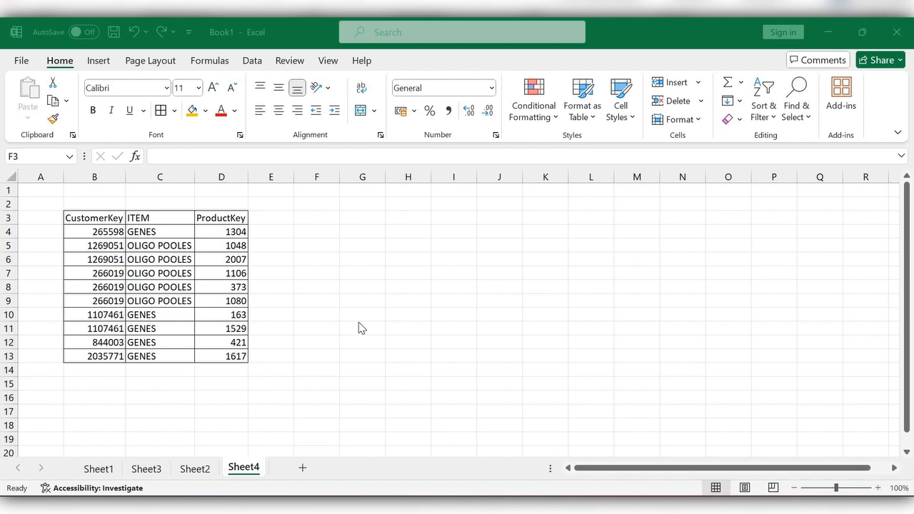
mouse_move(97, 214)
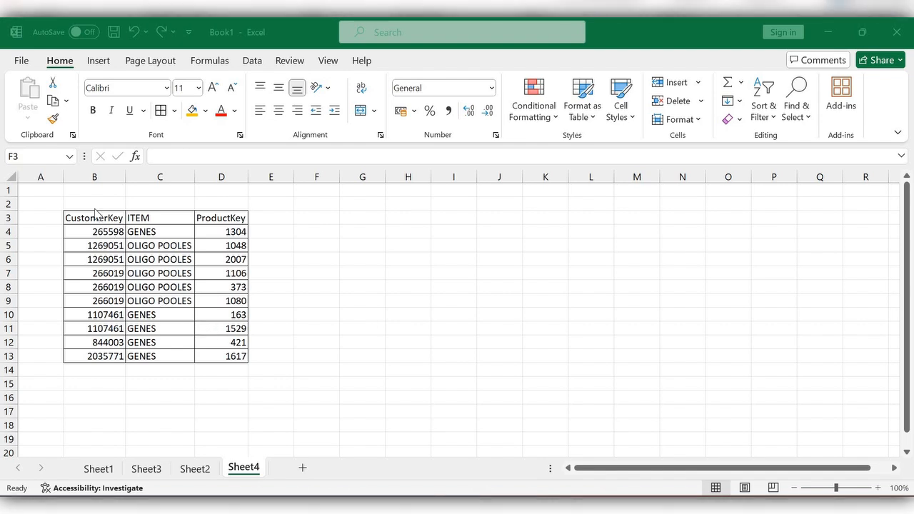
Step: Select the CustomerKey / ITEM / ProductKey table starting at B3 for copying
click(317, 217)
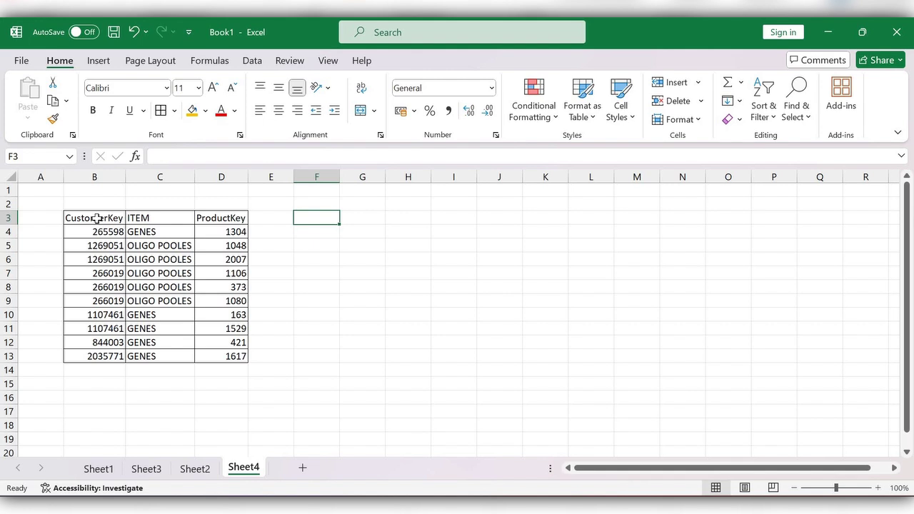
click(94, 217)
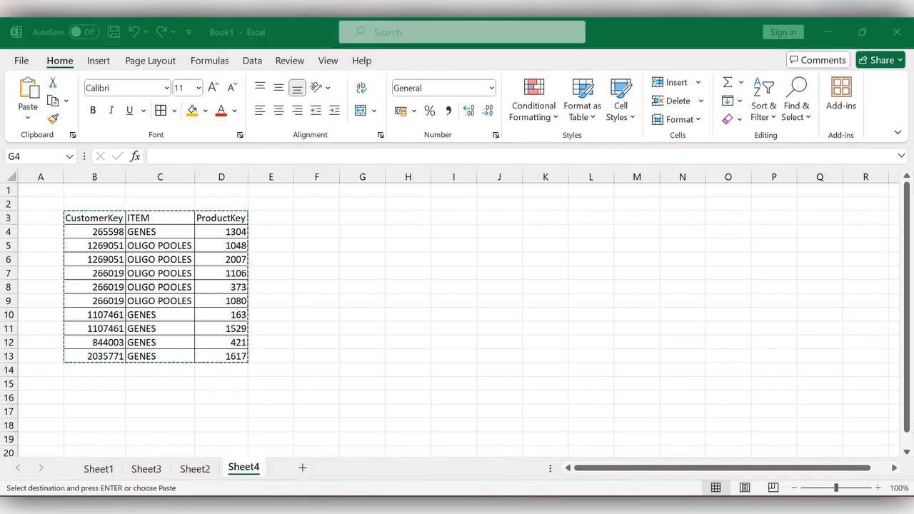
Step: Copy B3:D13 and choose G4 as the Paste Special destination
drag(94, 217, 160, 357)
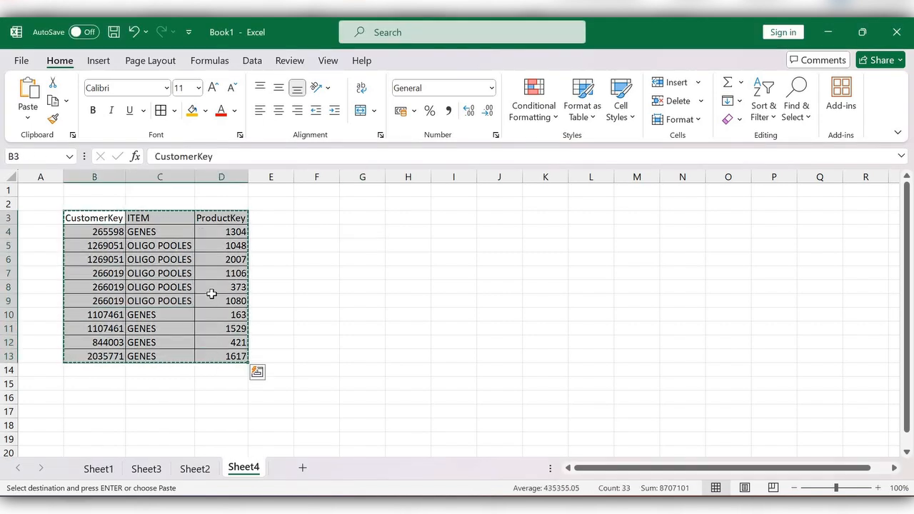
mouse_move(322, 249)
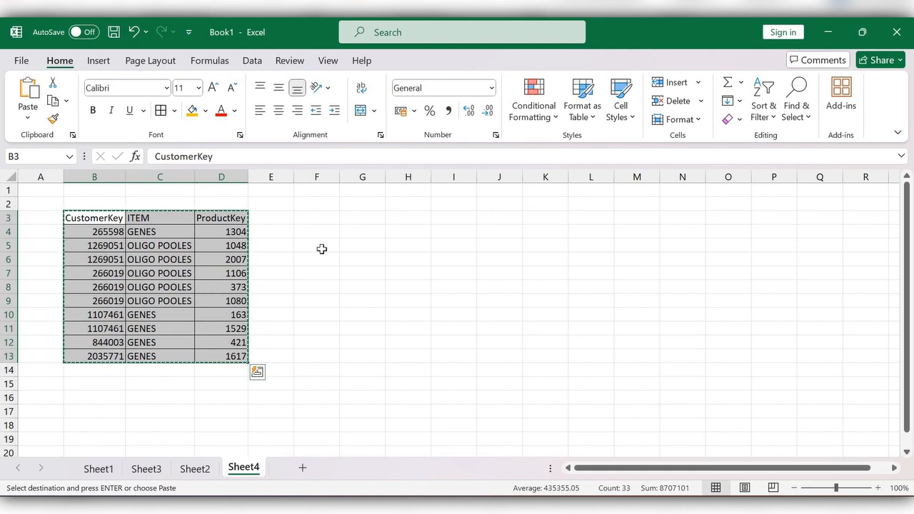
click(363, 231)
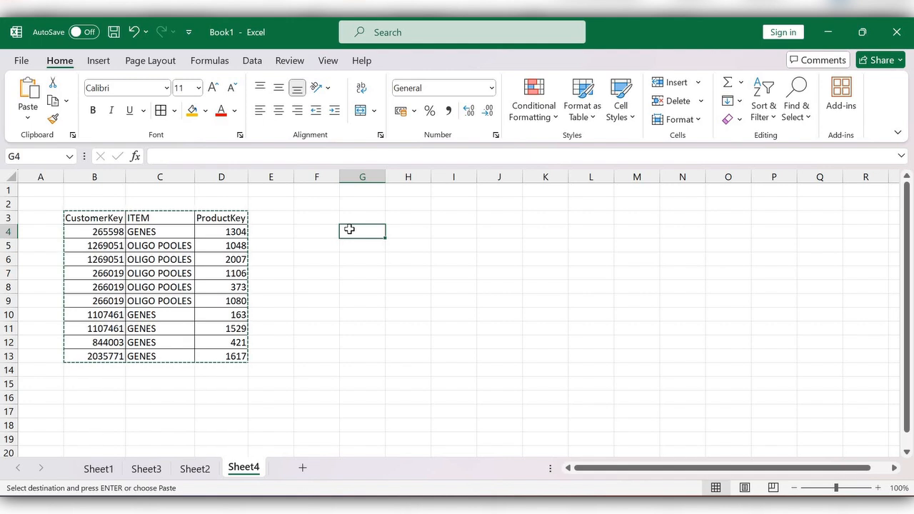
right_click(363, 232)
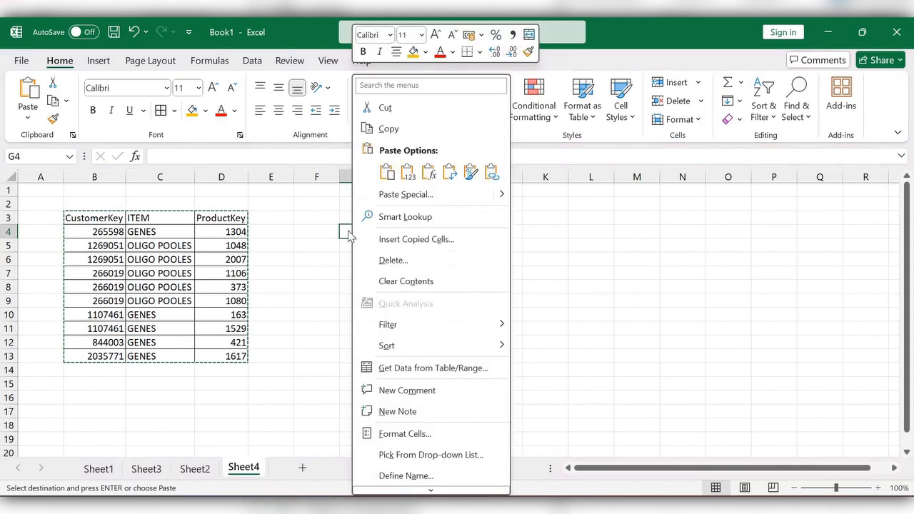
mouse_move(405, 194)
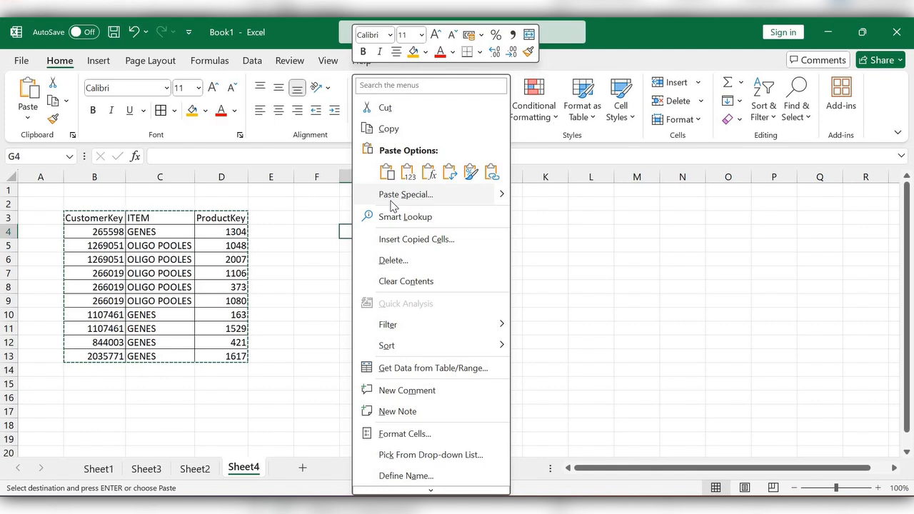
click(405, 195)
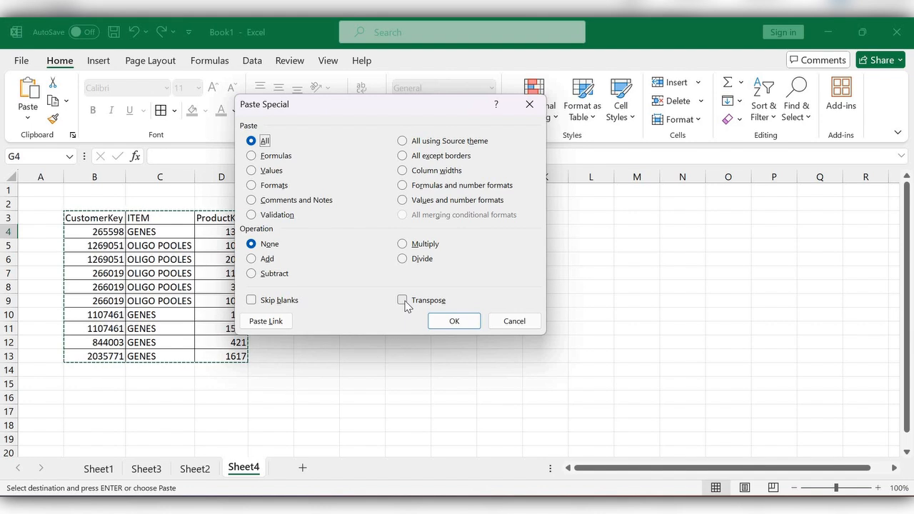
Step: Paste with Transpose so the three columns become rows across G4:Q6
click(403, 300)
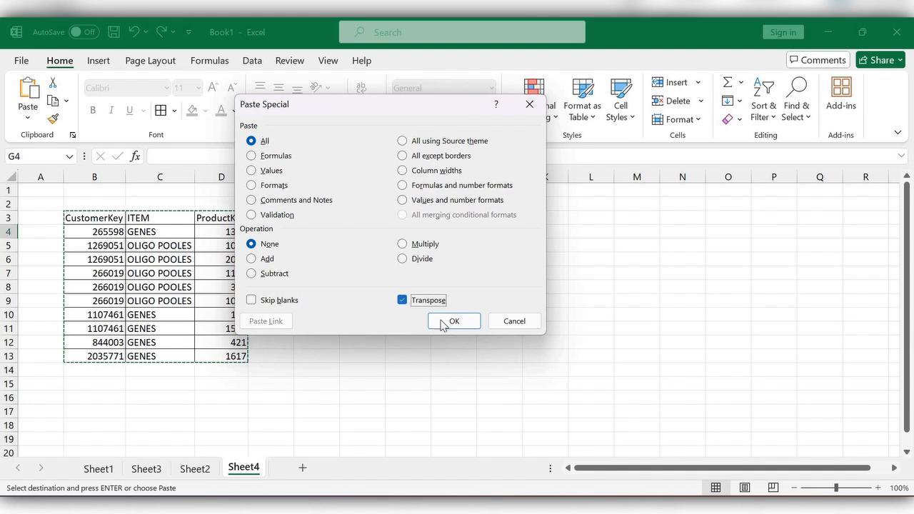
click(454, 320)
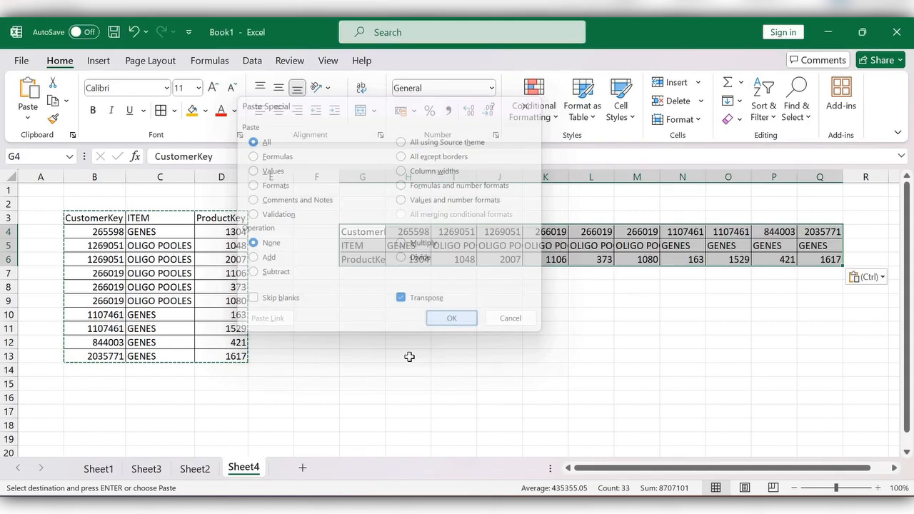
click(451, 317)
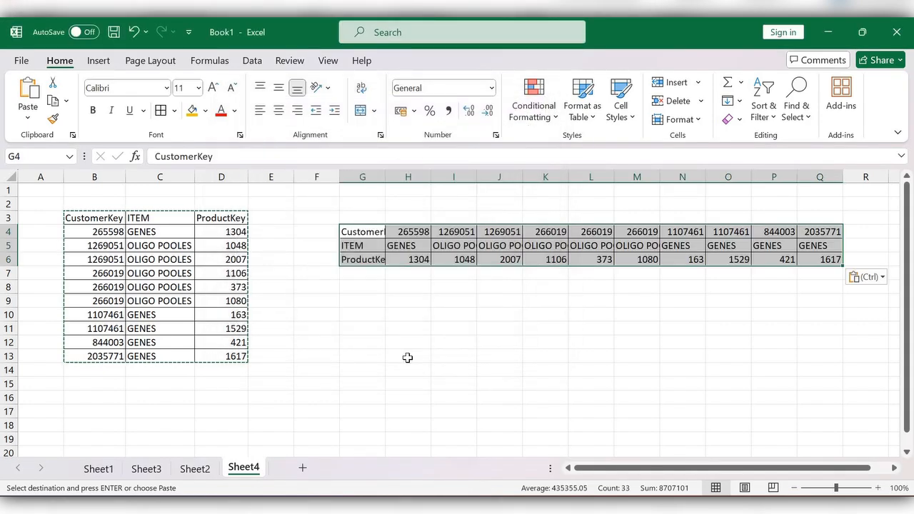
click(357, 308)
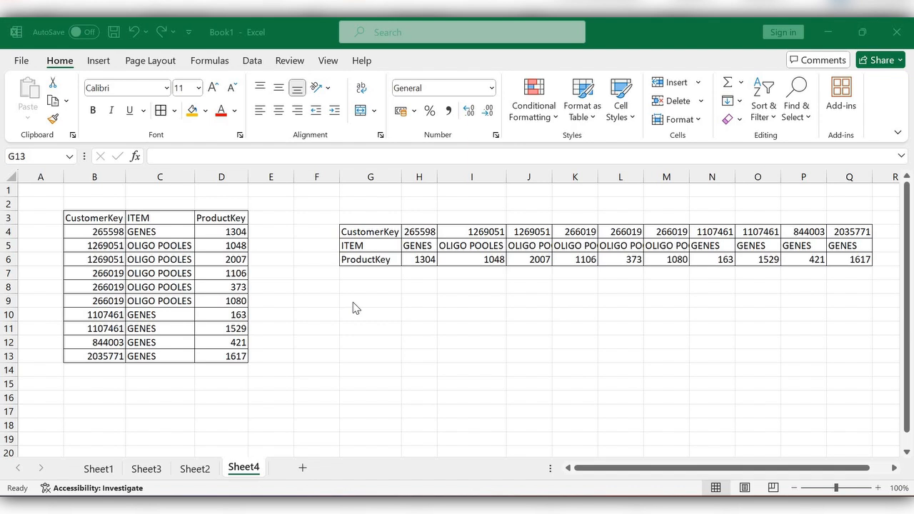
Step: Select the output range G9:Q11 for the formula
click(370, 355)
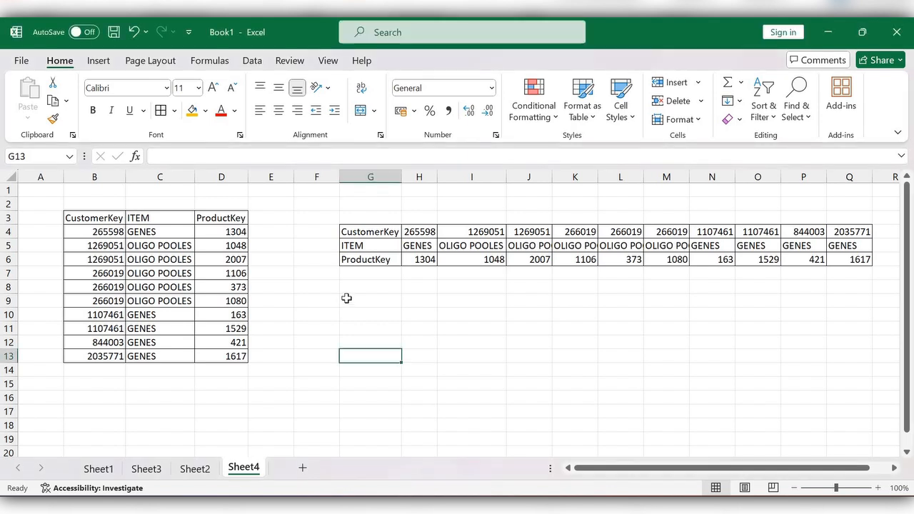
click(370, 300)
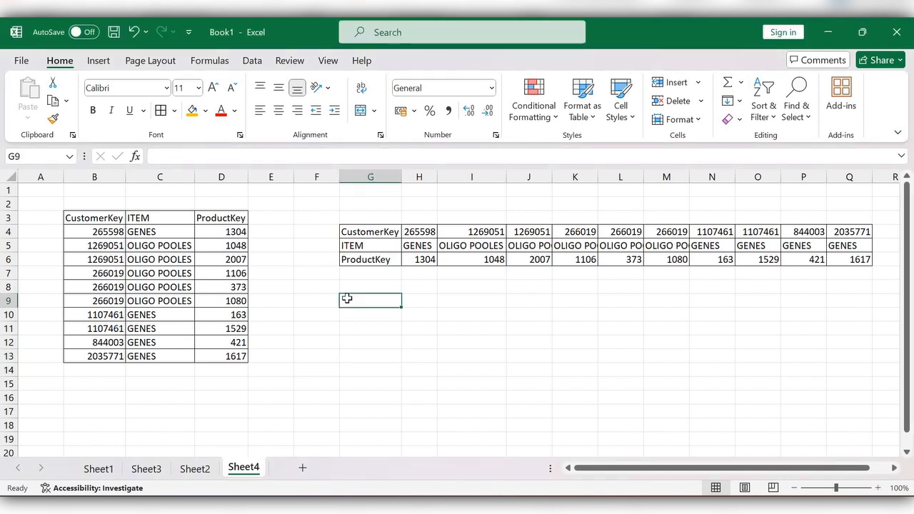
mouse_move(395, 317)
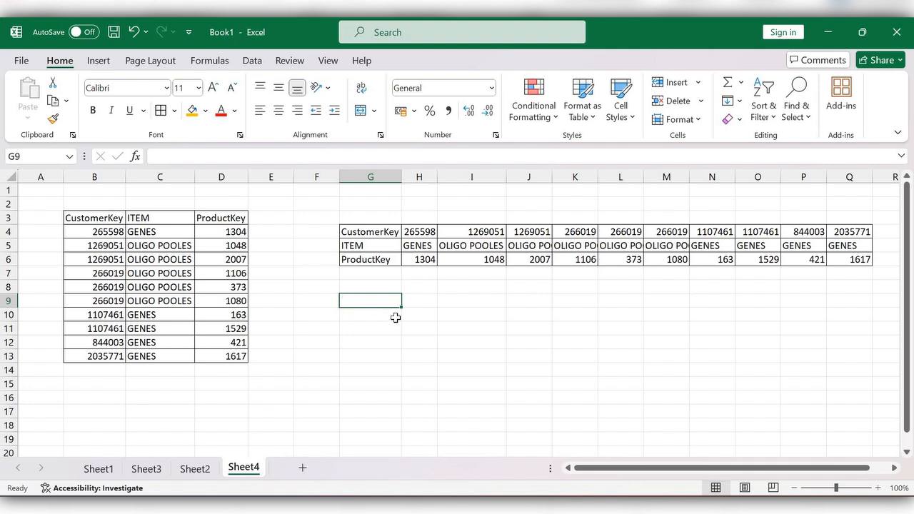
drag(370, 300, 849, 327)
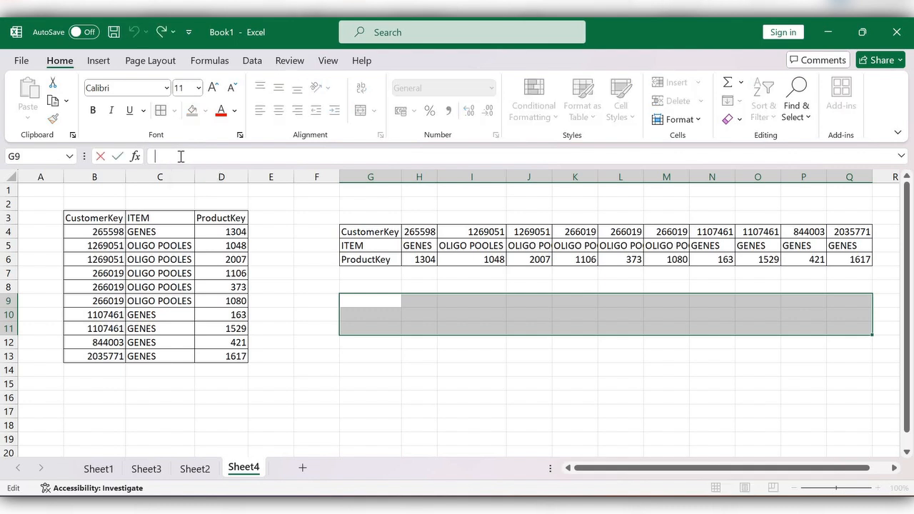
Step: Enter =Transpose( with the original table B3:D13 as its array argument
text(=Transpose)
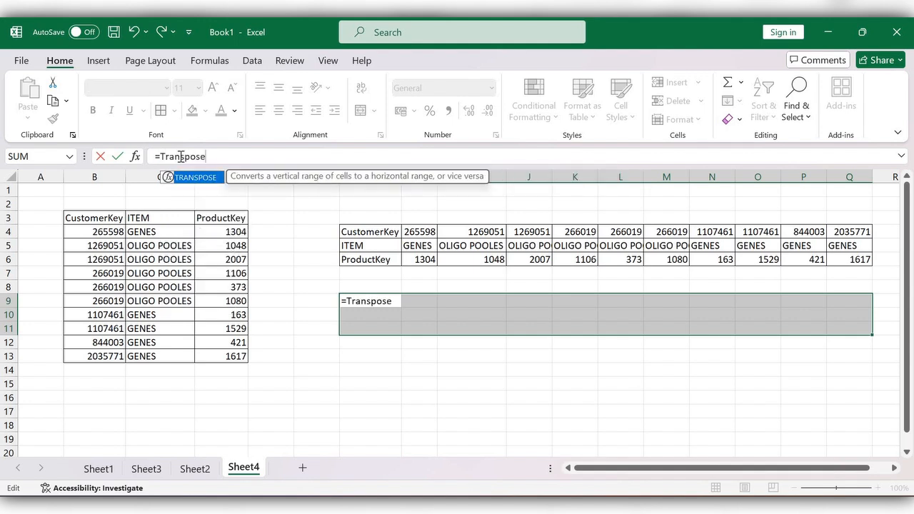
text(()
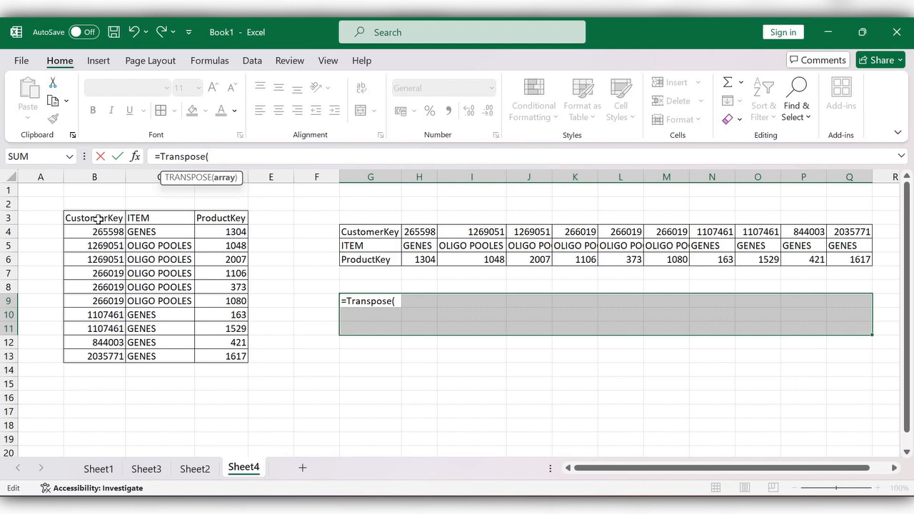
drag(94, 217, 235, 355)
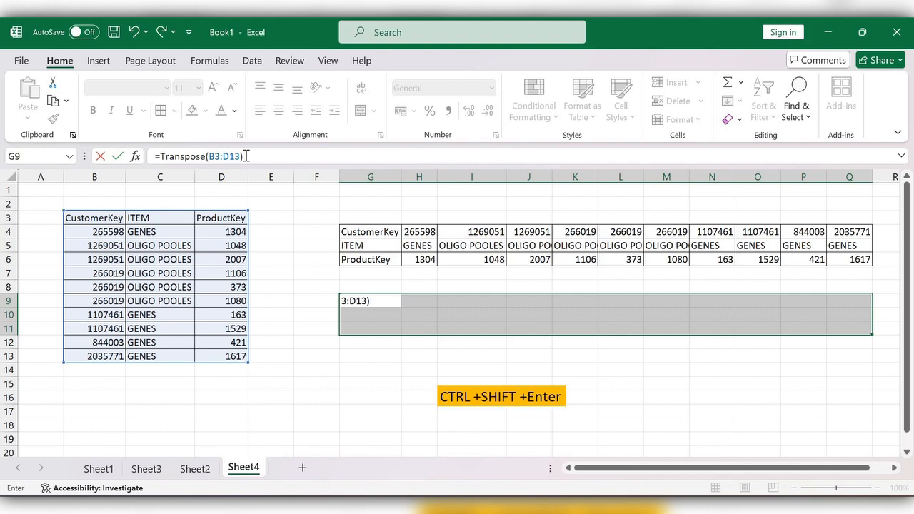
mouse_move(571, 384)
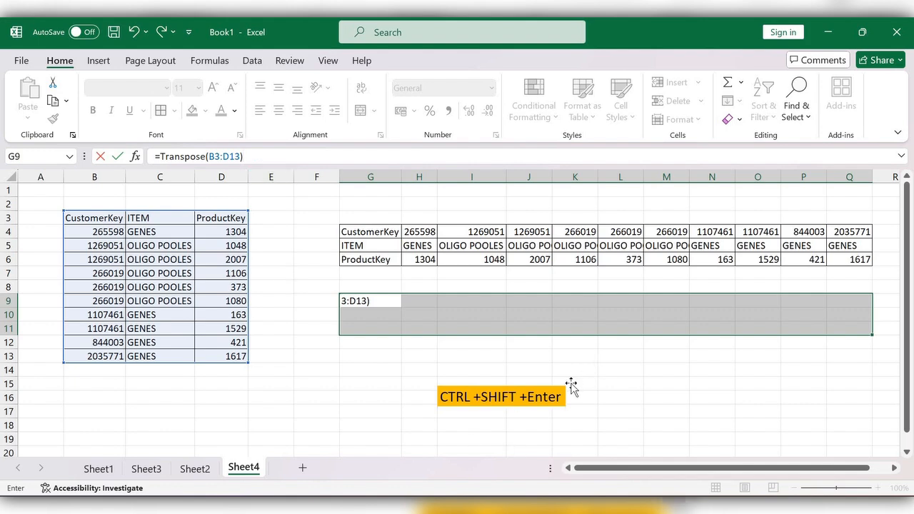
Step: Commit TRANSPOSE as an array formula with Ctrl+Shift+Enter, filling rows 9–11
key(ctrl+shift+enter)
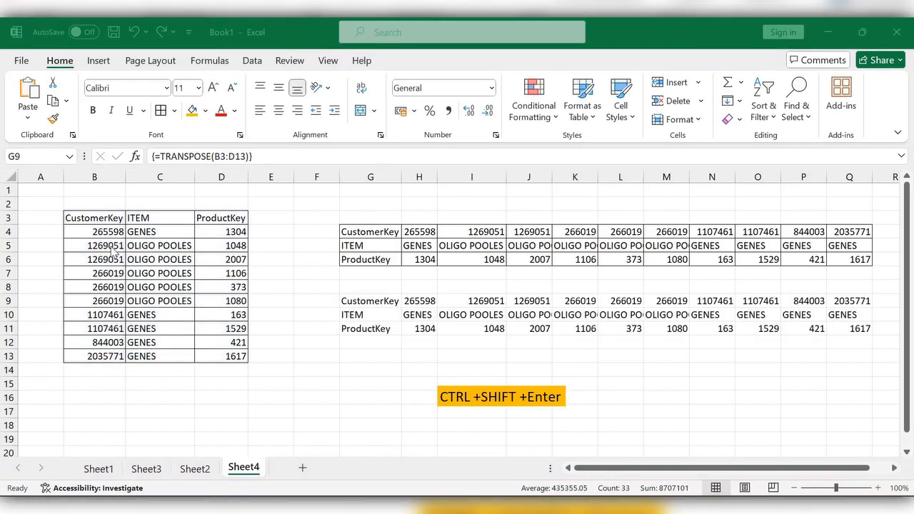
mouse_move(97, 216)
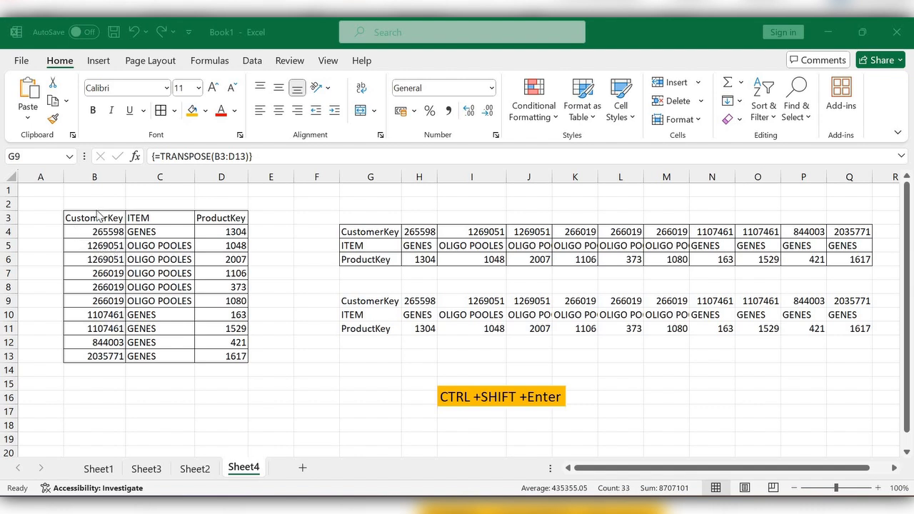
mouse_move(822, 277)
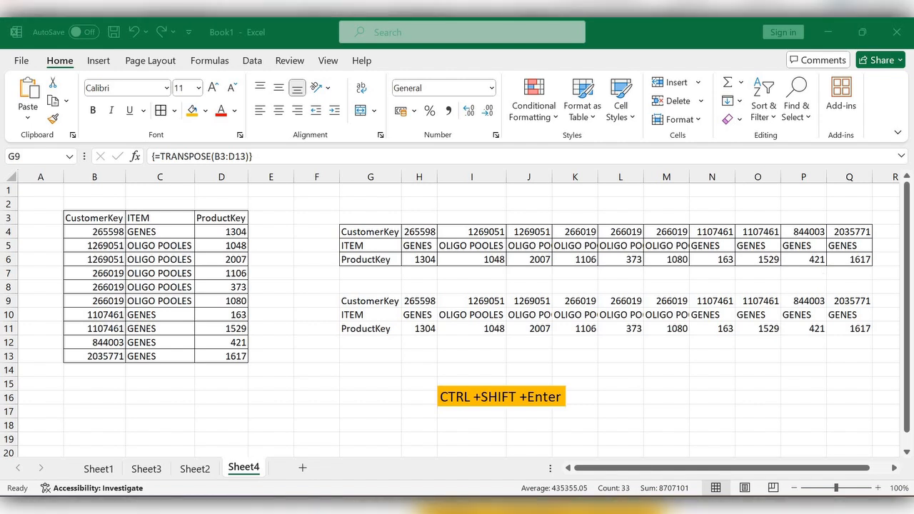
mouse_move(440, 343)
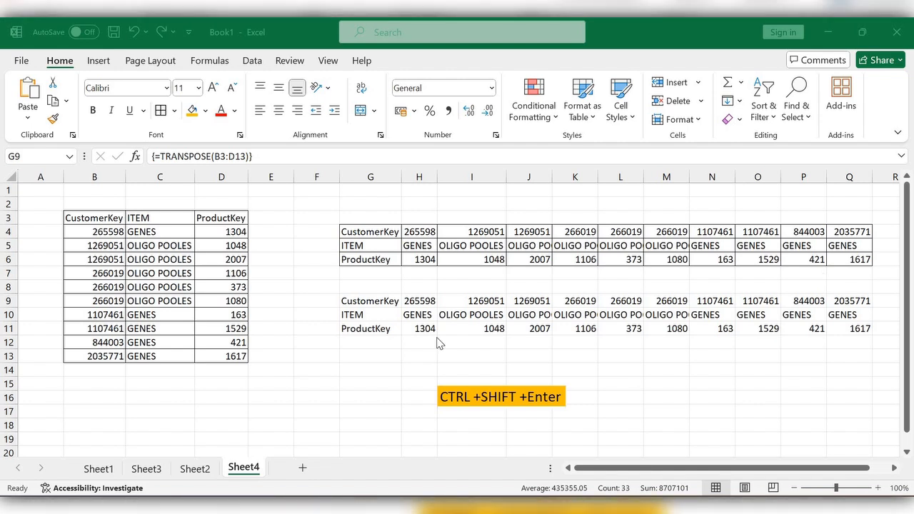